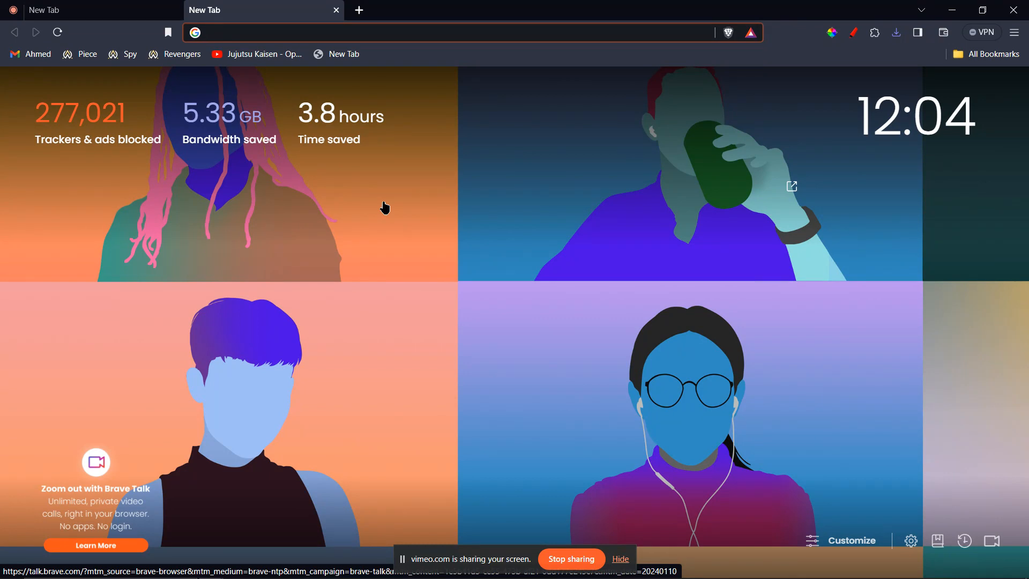
# Search the web for 'vanilla gift card' from a new Brave tab.
pyautogui.write('vai')
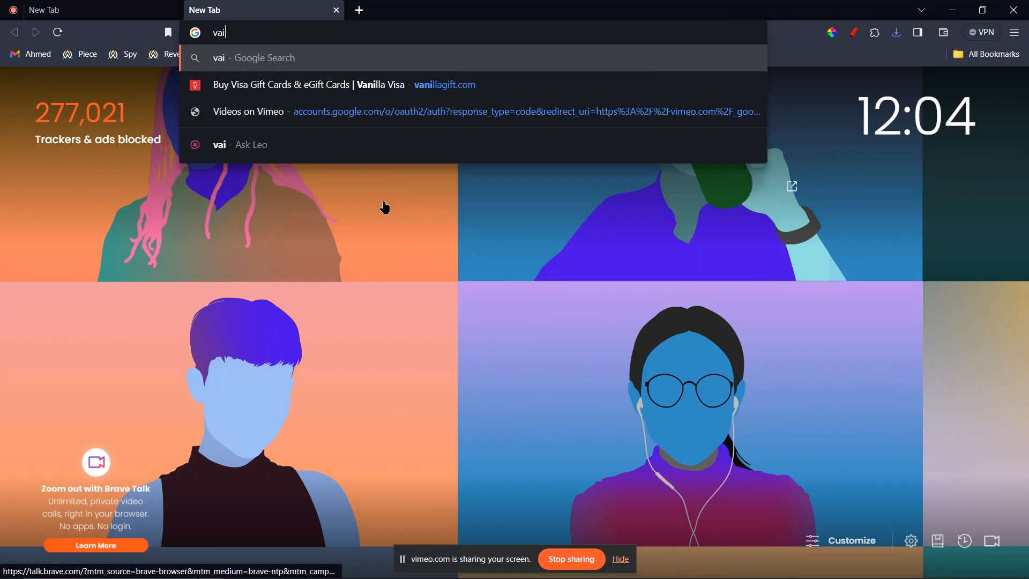
pyautogui.write('vanilla gift card')
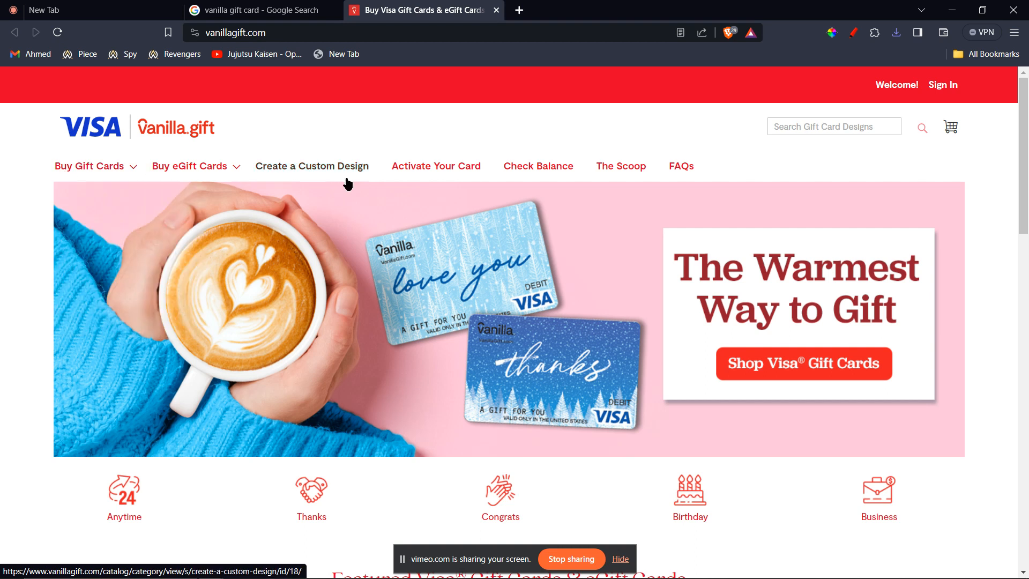
pyautogui.moveTo(429, 174)
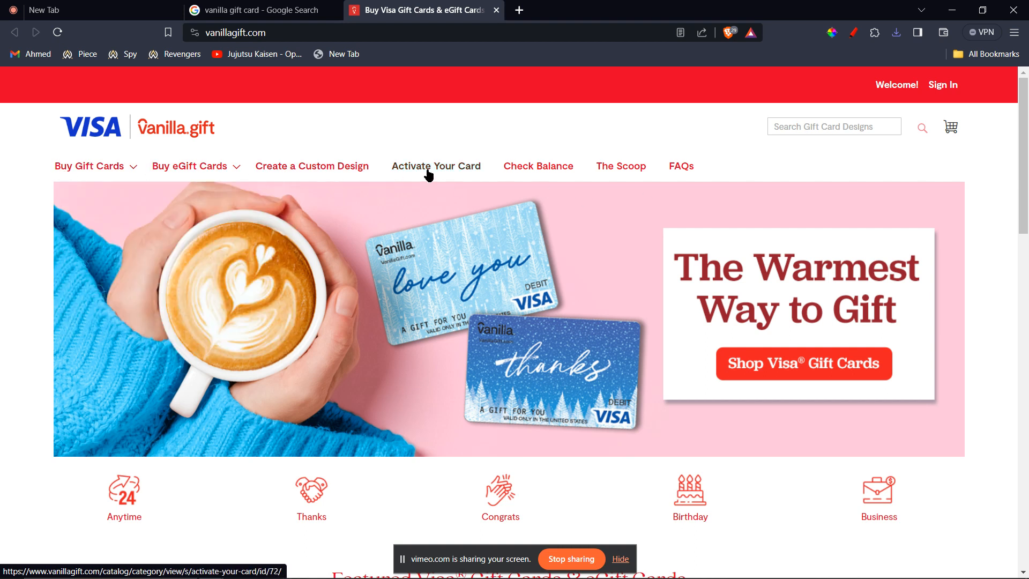
pyautogui.moveTo(447, 171)
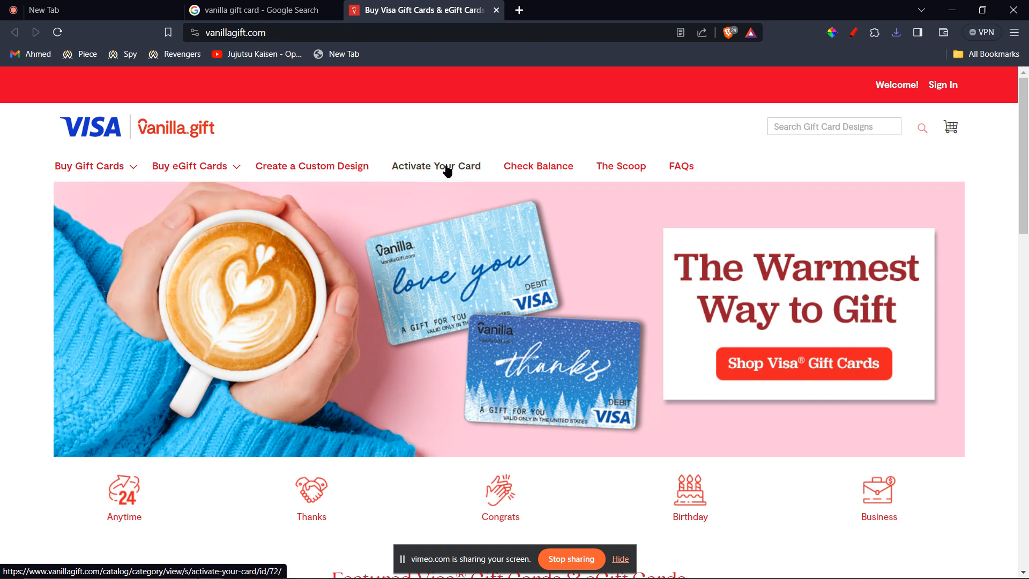
# Go to the Activate Your Card page with card number, expiry and CVV fields.
pyautogui.click(436, 165)
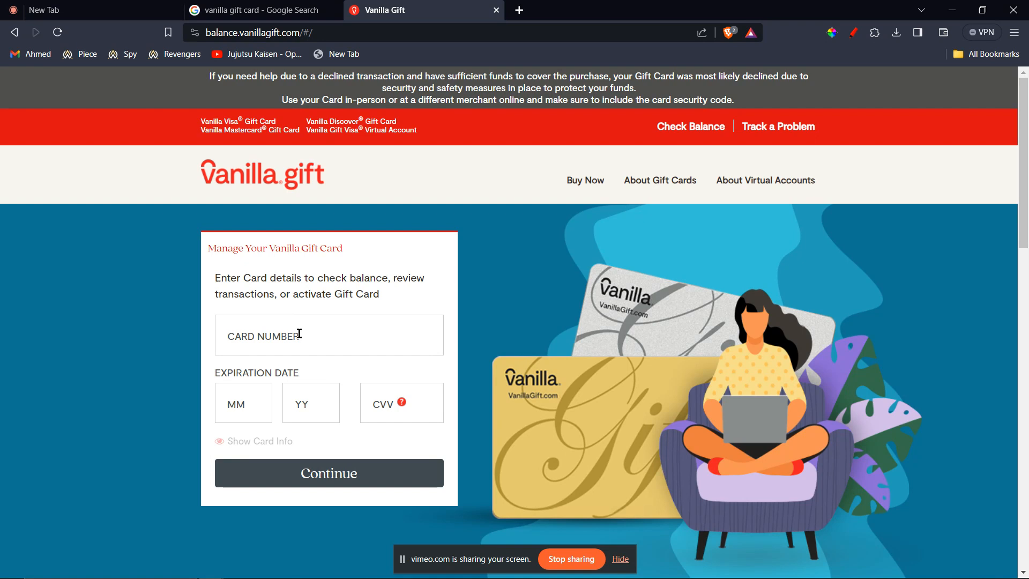
pyautogui.moveTo(348, 289)
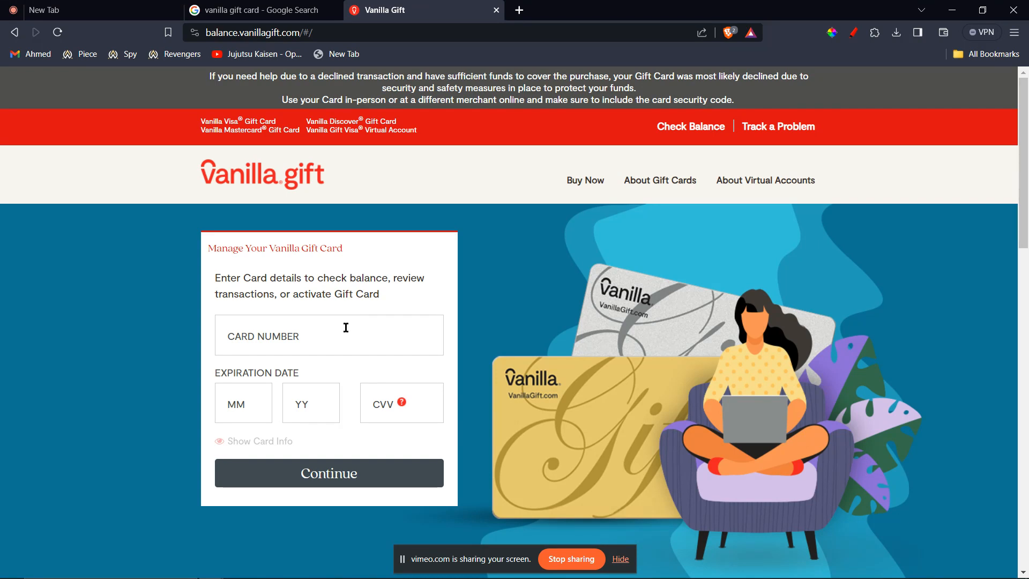
# Bring up Google results for 'vanilla gift card' in another tab, keeping the form open.
pyautogui.click(329, 335)
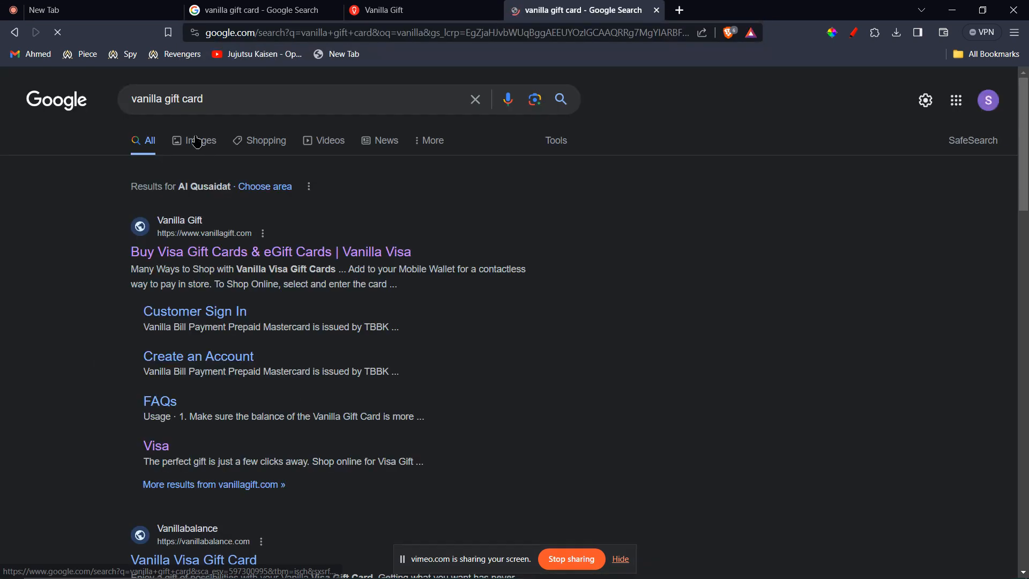
# Enlarge the gray sample Vanilla card image and compare it against the activation form.
pyautogui.click(200, 140)
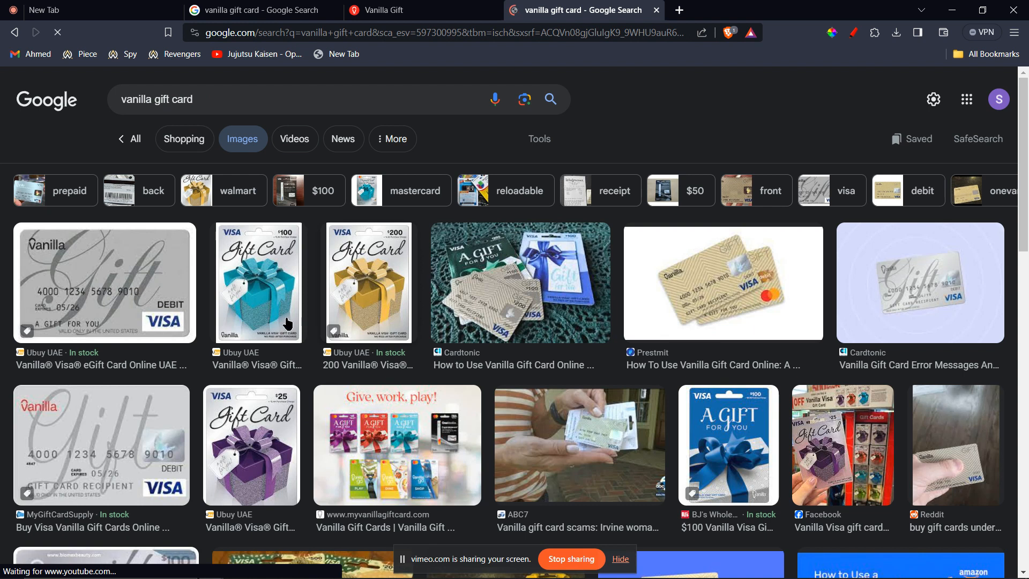
pyautogui.click(103, 282)
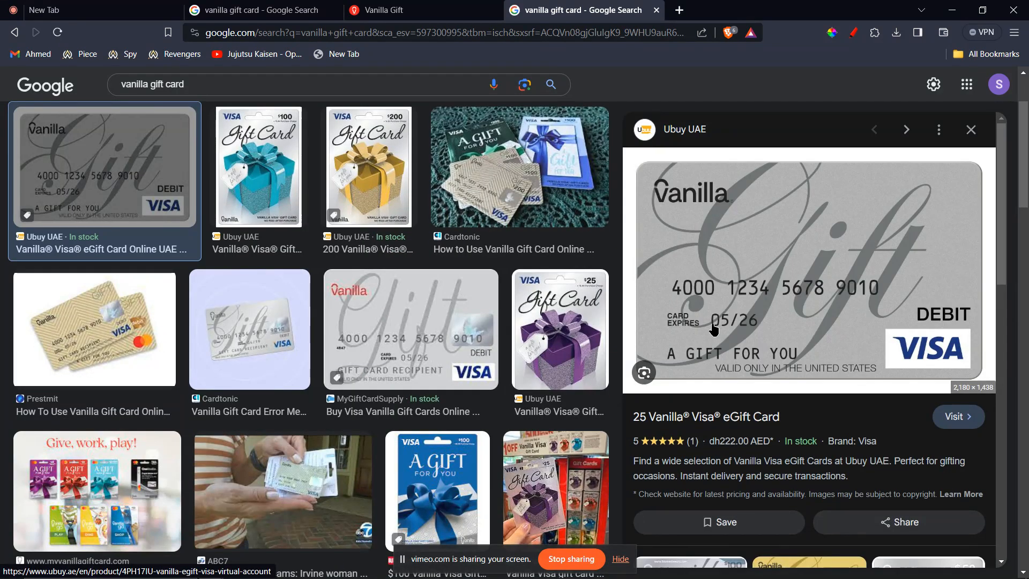
pyautogui.click(386, 10)
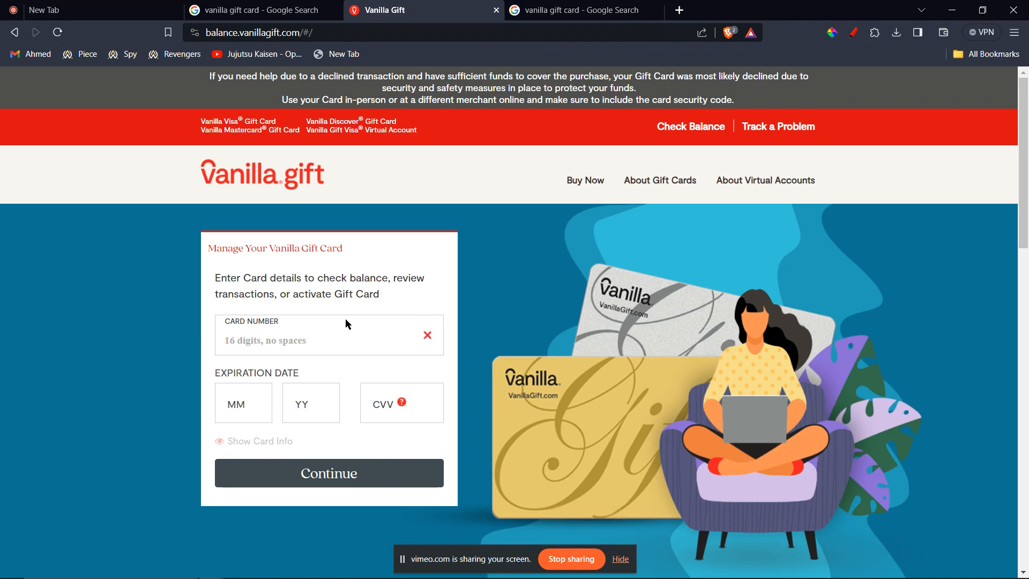
pyautogui.moveTo(363, 397)
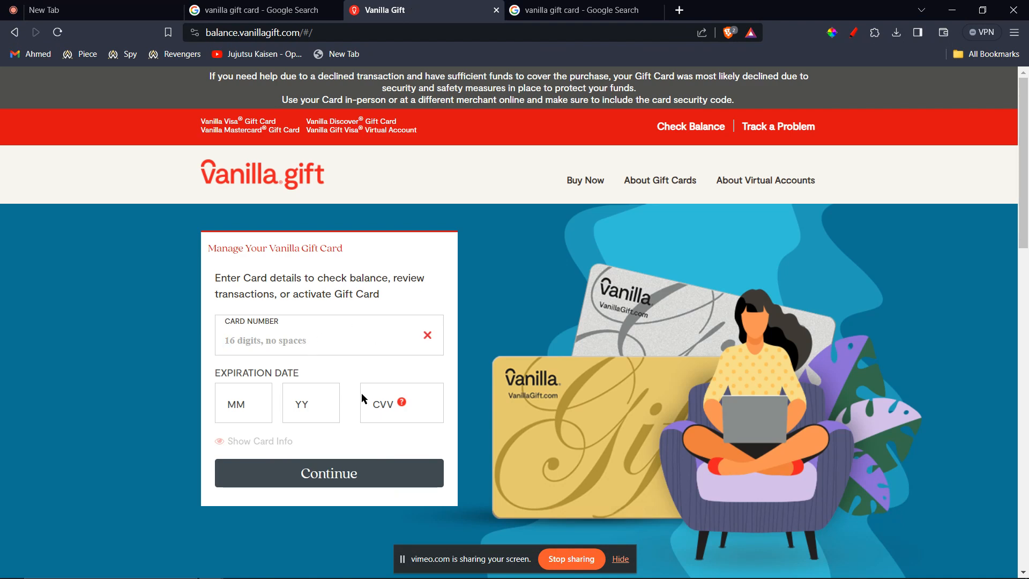
pyautogui.click(591, 10)
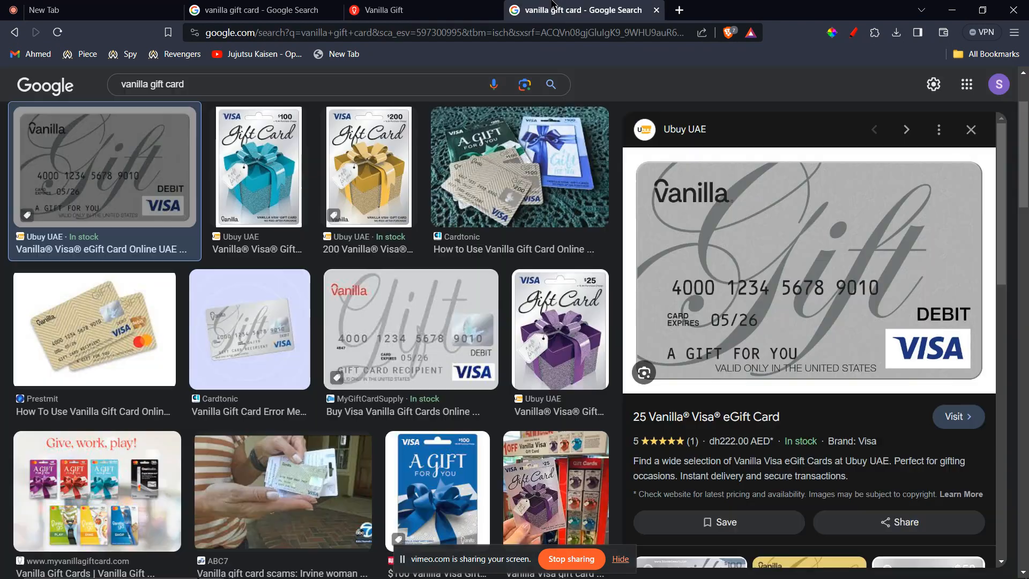
pyautogui.click(386, 10)
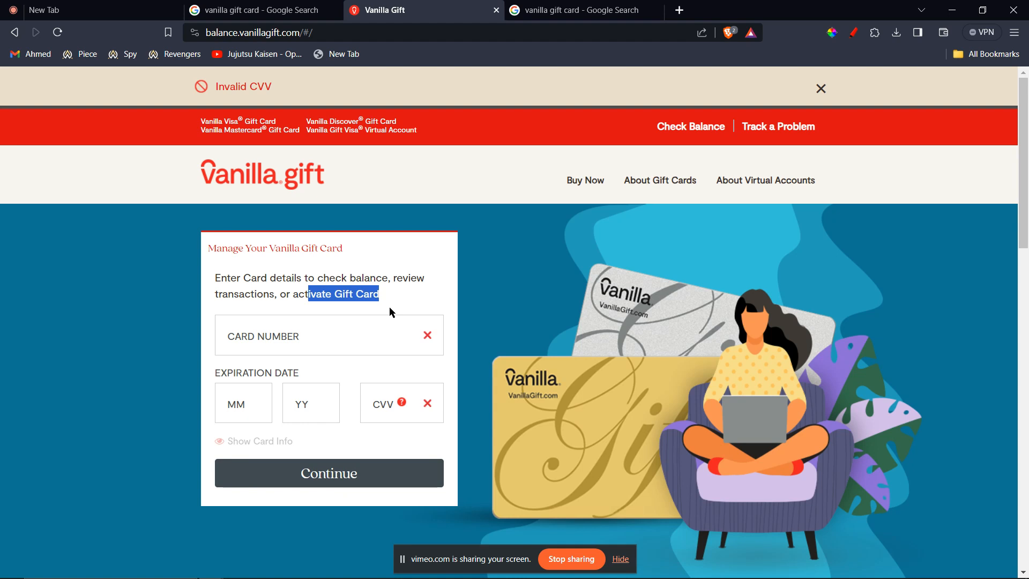
pyautogui.moveTo(469, 366)
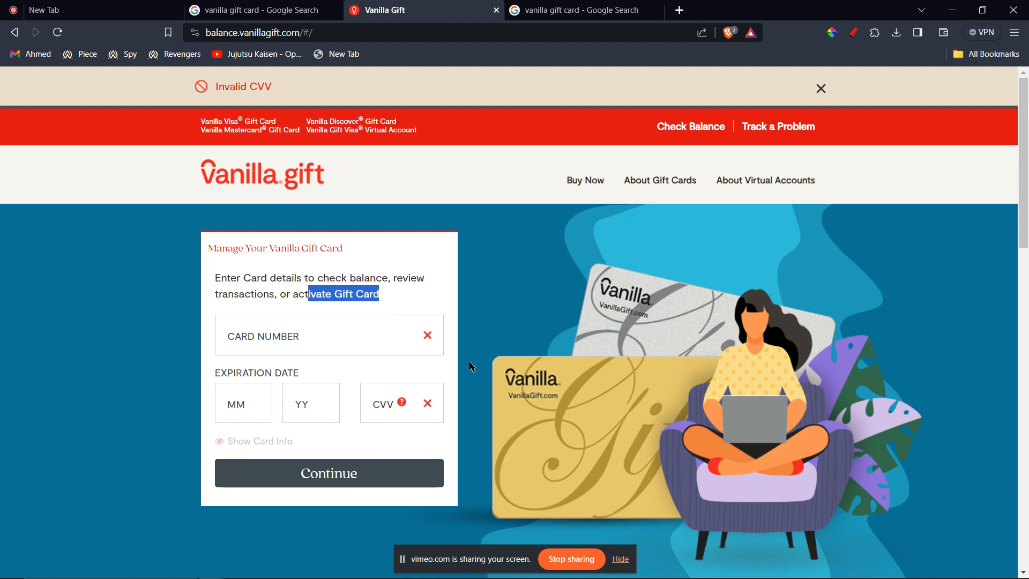